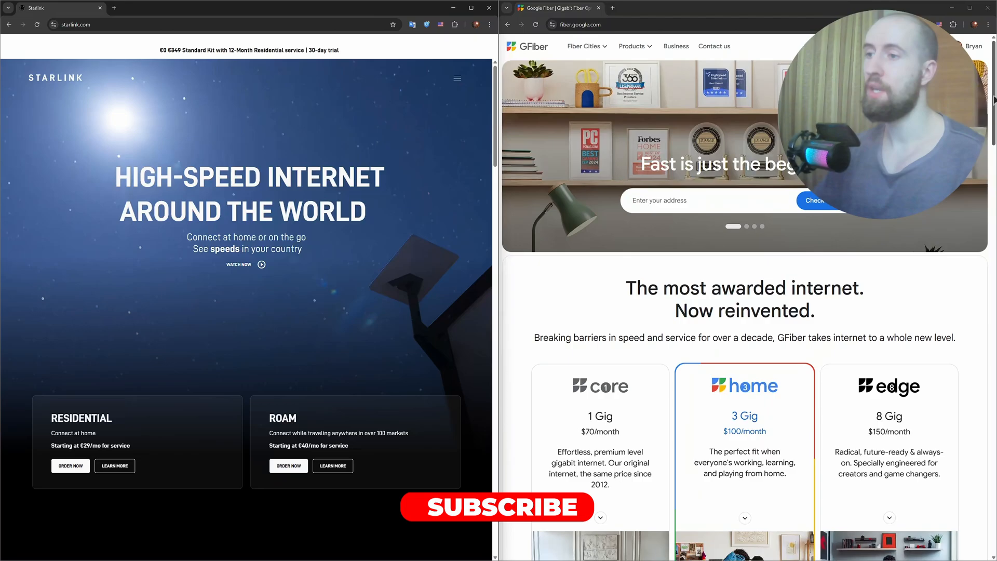
{"action": "left_click", "coordinate": [498, 507]}
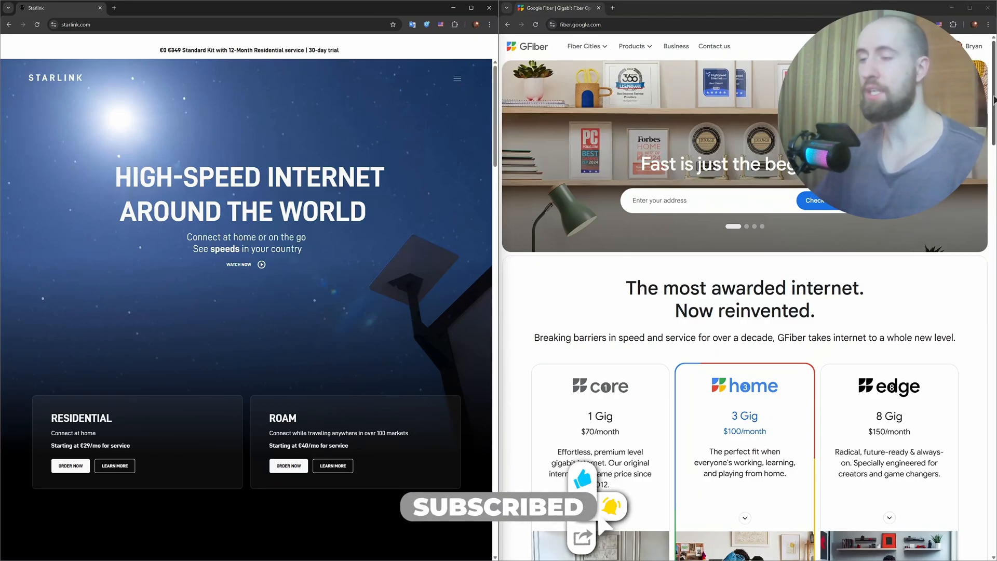